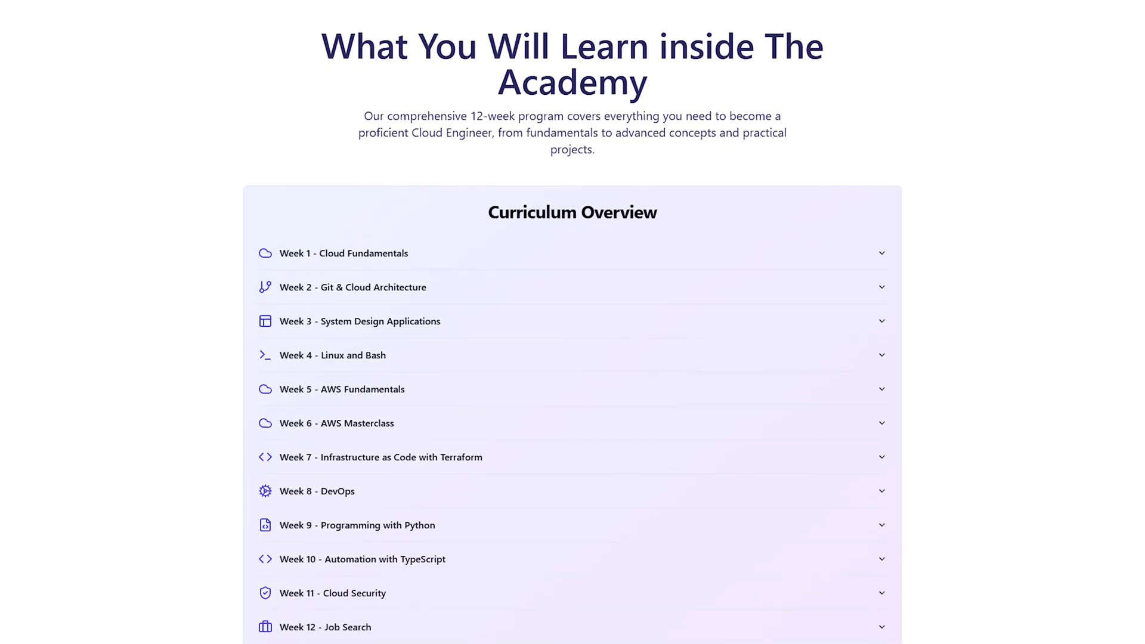
{"action": "scroll", "scroll_direction": "down", "scroll_amount": 3}
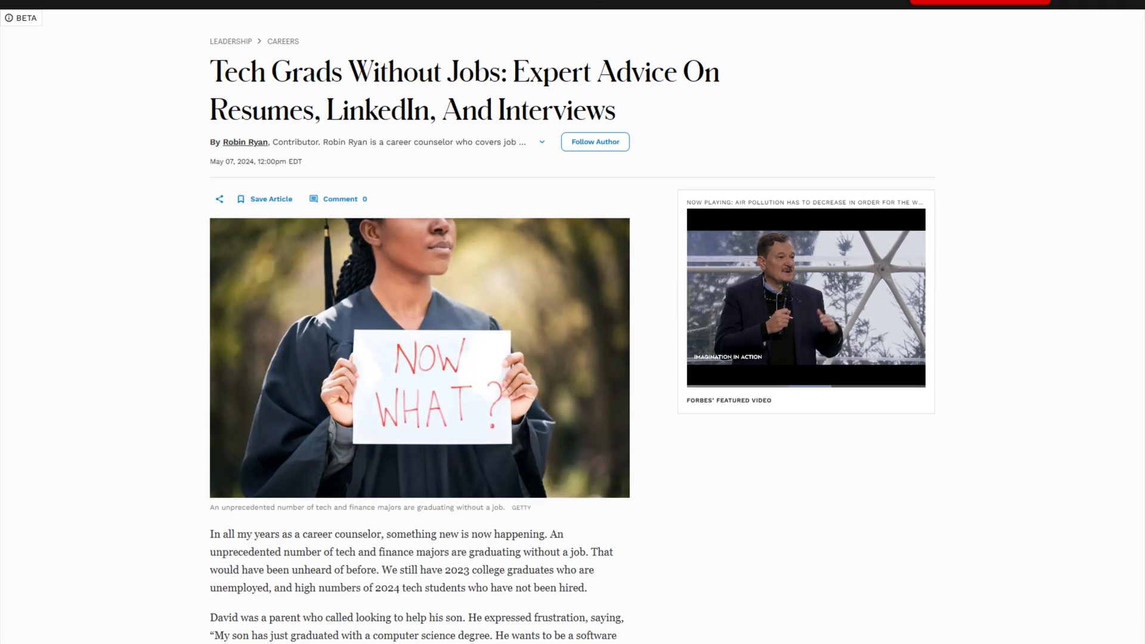
{"action": "scroll", "scroll_direction": "down", "scroll_amount": 3}
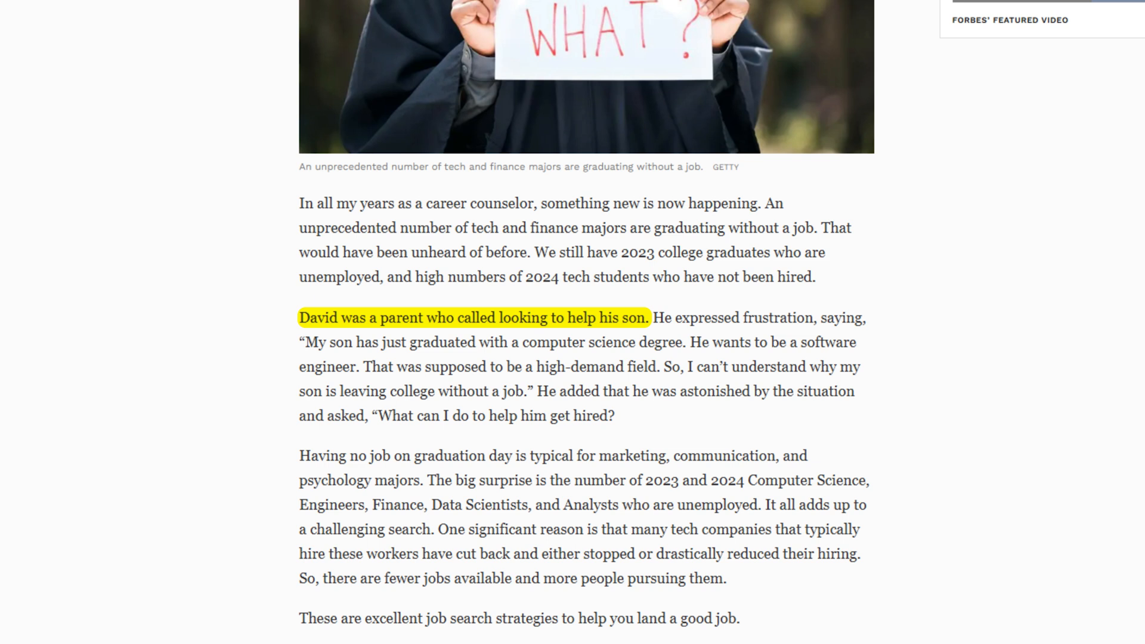
{"action": "left_click_drag", "start_coordinate": [364, 367], "coordinate": [571, 366]}
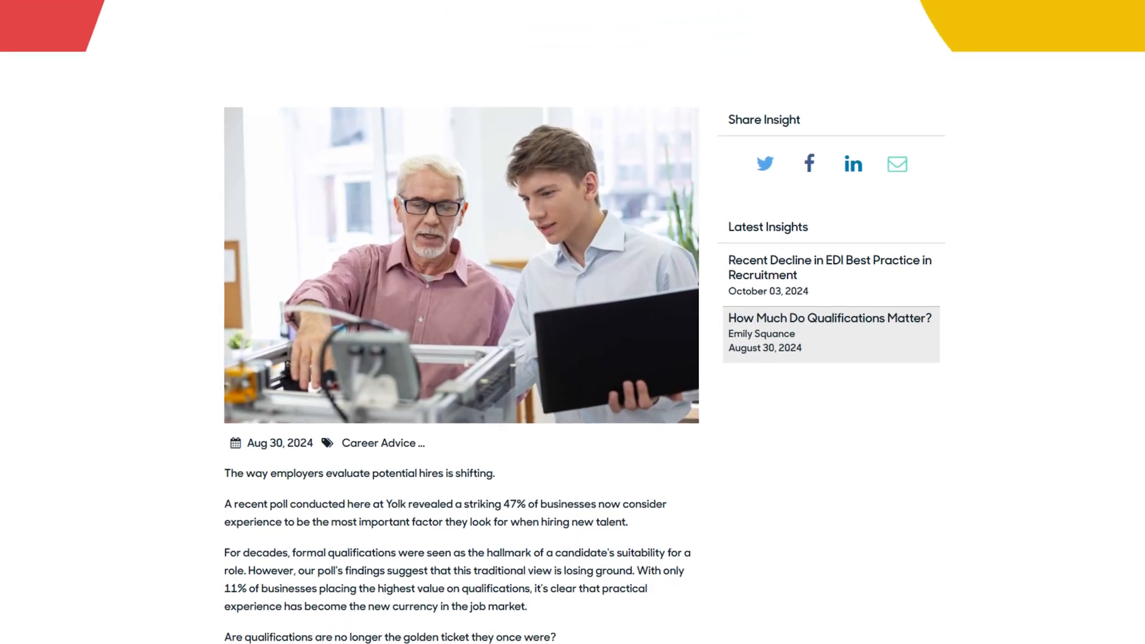
{"action": "scroll", "scroll_direction": "down", "scroll_amount": 3}
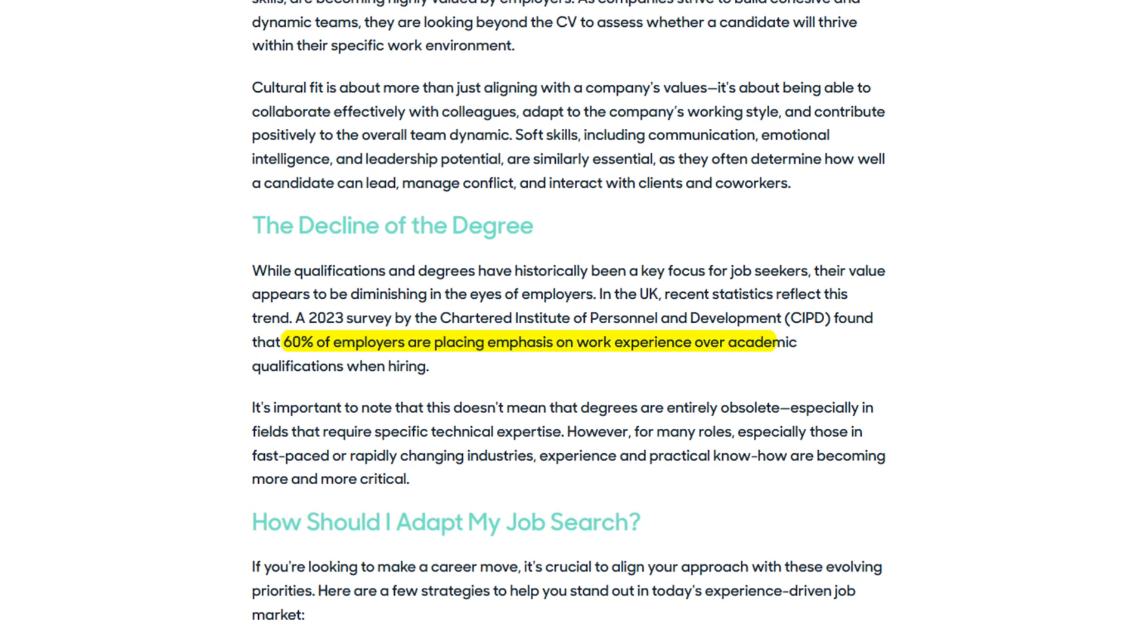
{"action": "left_click_drag", "start_coordinate": [785, 342], "coordinate": [430, 365]}
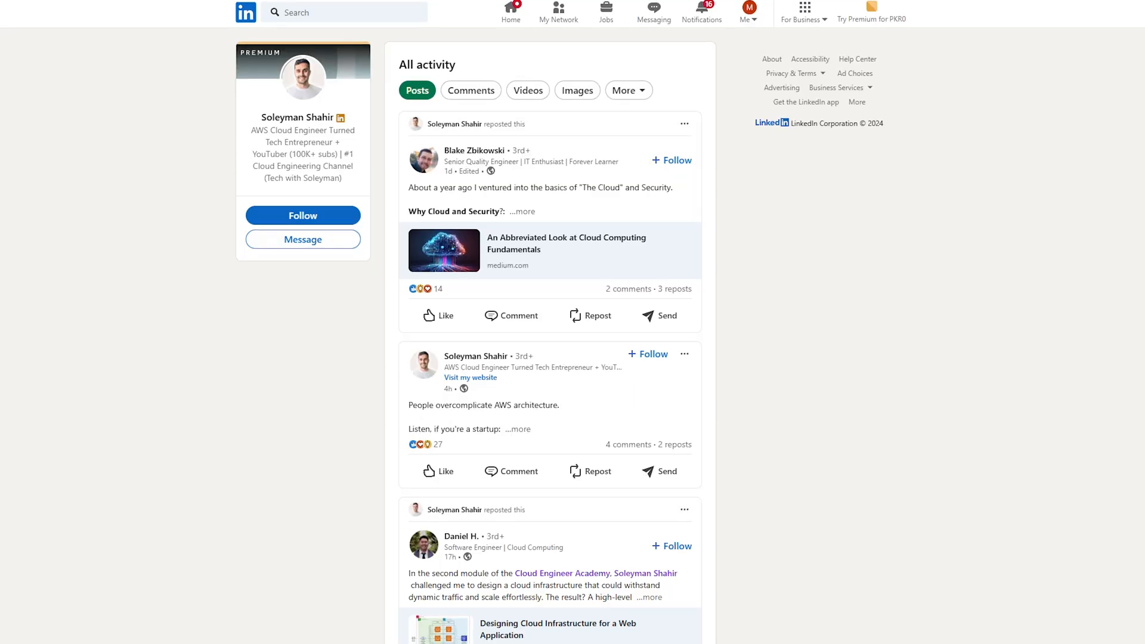
{"action": "scroll", "scroll_direction": "down", "scroll_amount": 3}
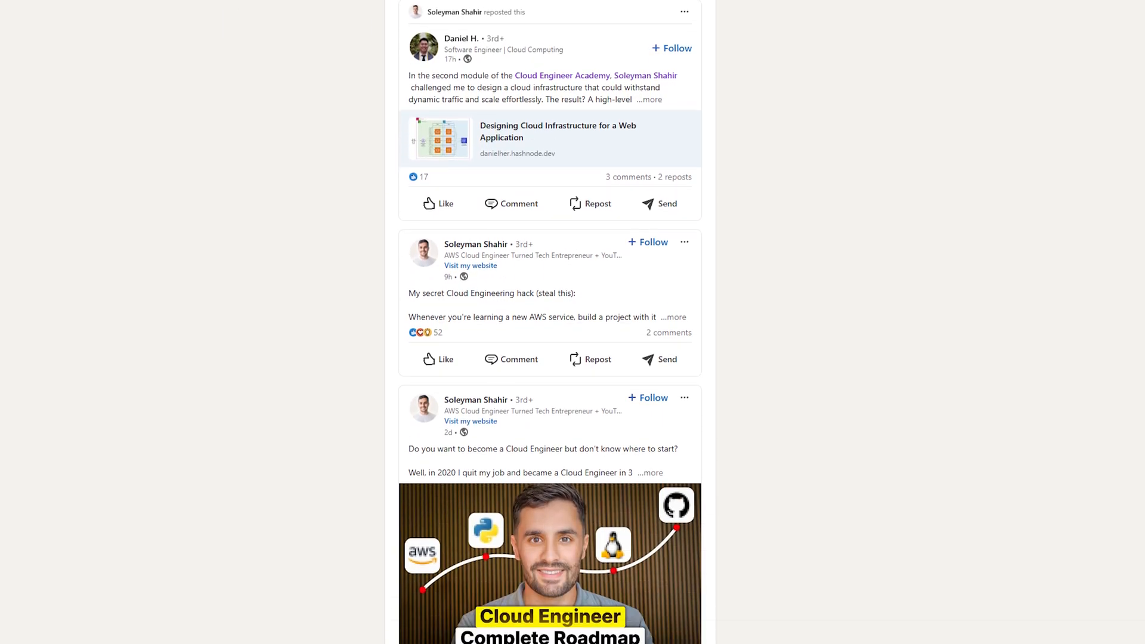
{"action": "scroll", "scroll_direction": "down", "scroll_amount": 3}
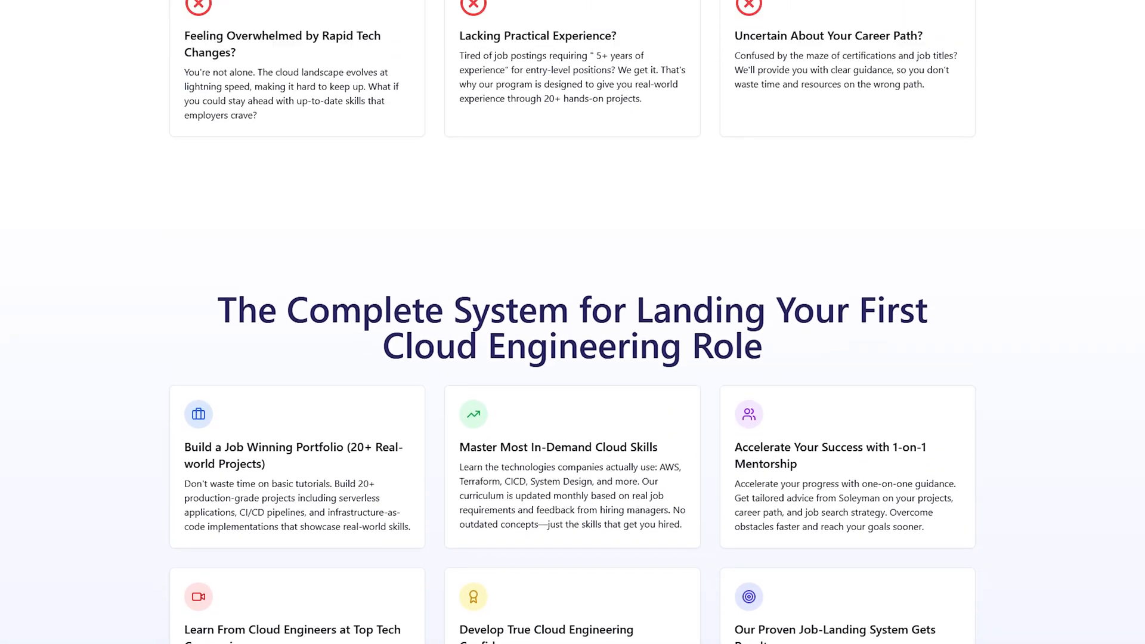
{"action": "scroll", "scroll_direction": "up", "scroll_amount": 3}
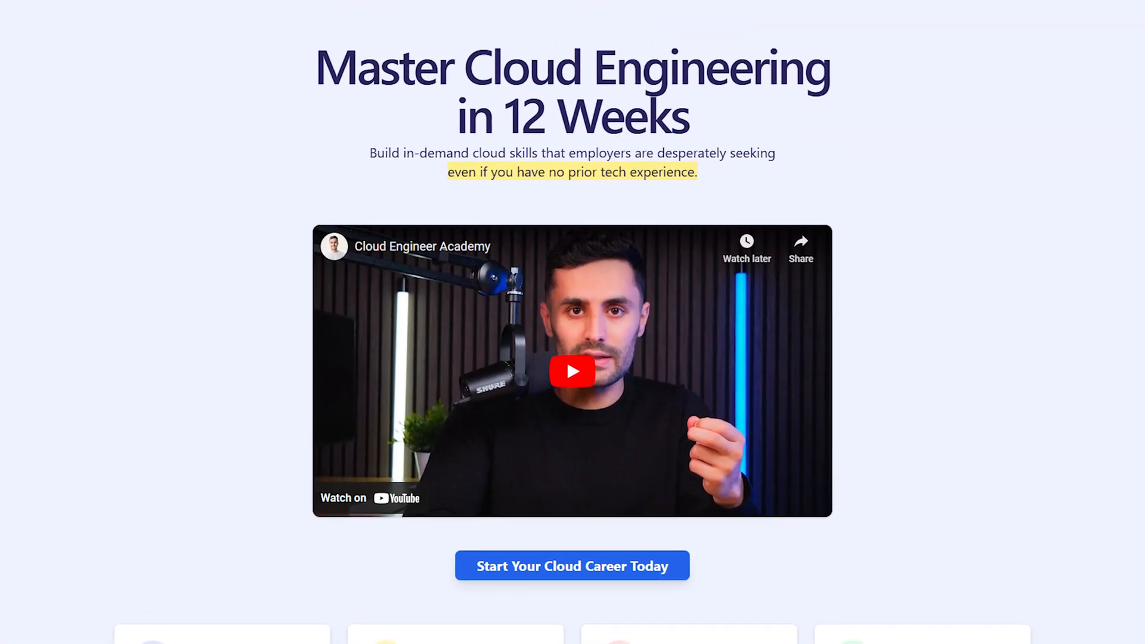
{"action": "scroll", "scroll_direction": "down", "scroll_amount": 3}
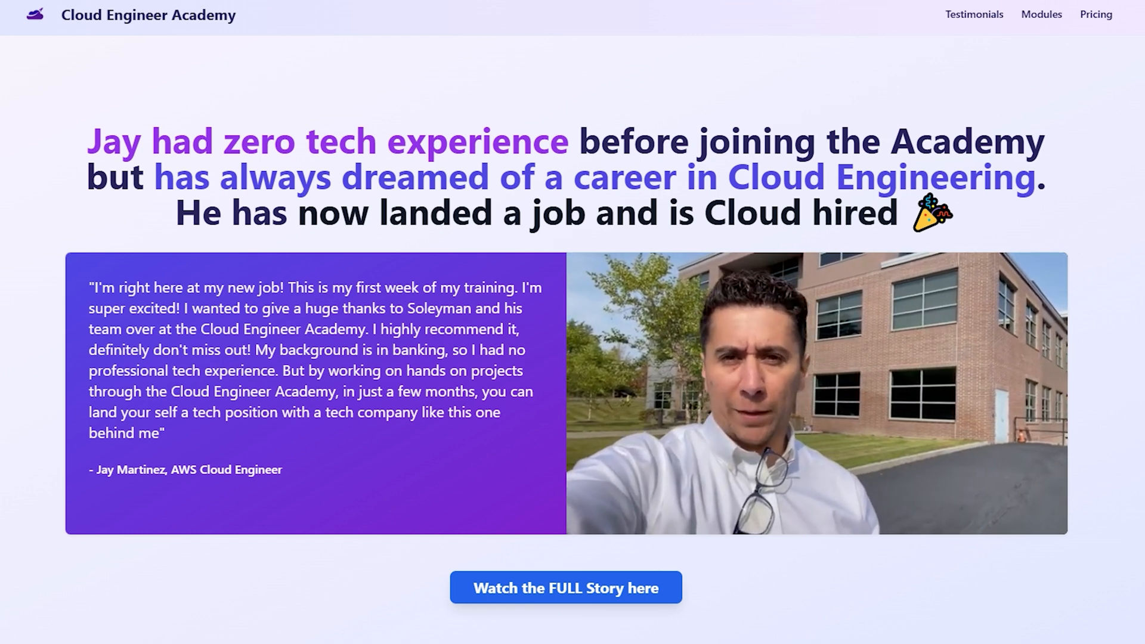
{"action": "left_click", "coordinate": [566, 587]}
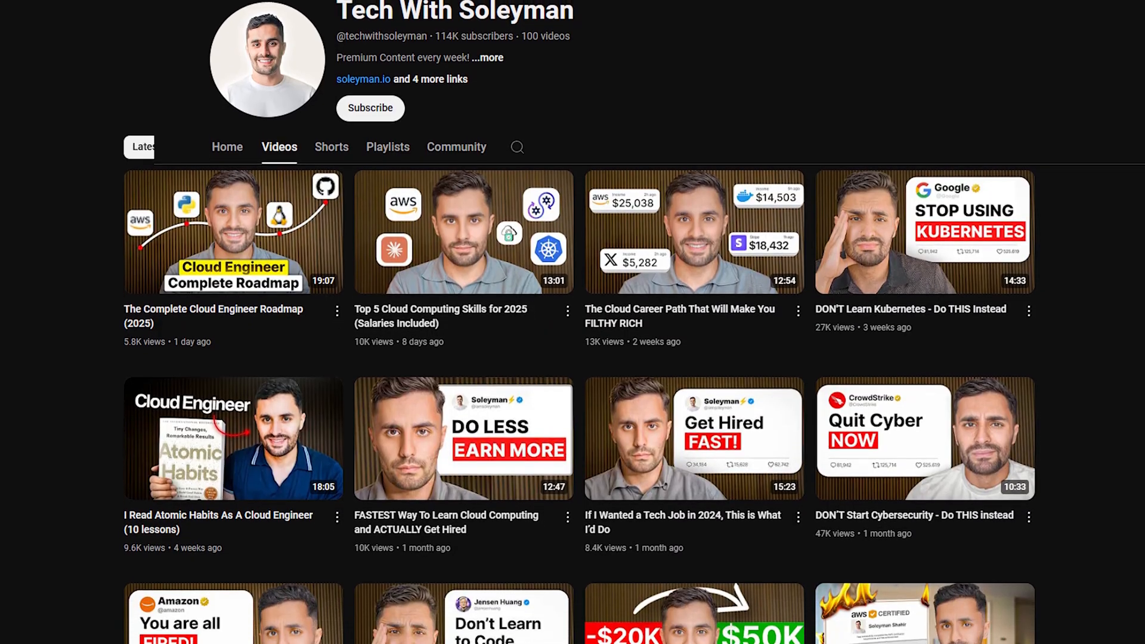
{"action": "scroll", "scroll_direction": "down", "scroll_amount": 3}
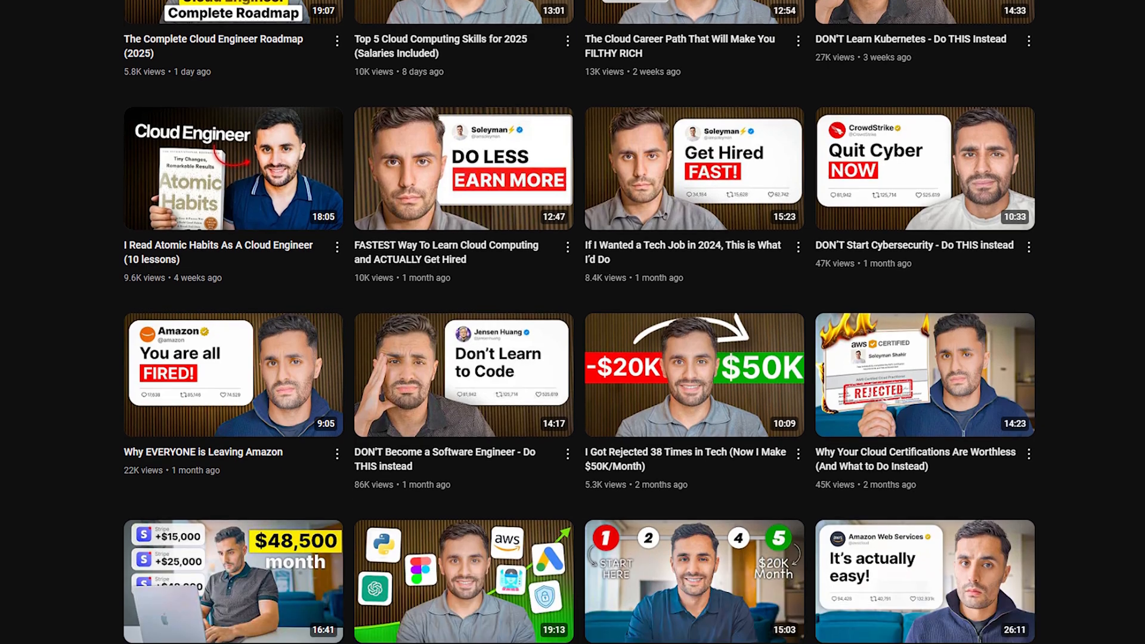
{"action": "scroll", "scroll_direction": "down", "scroll_amount": 3}
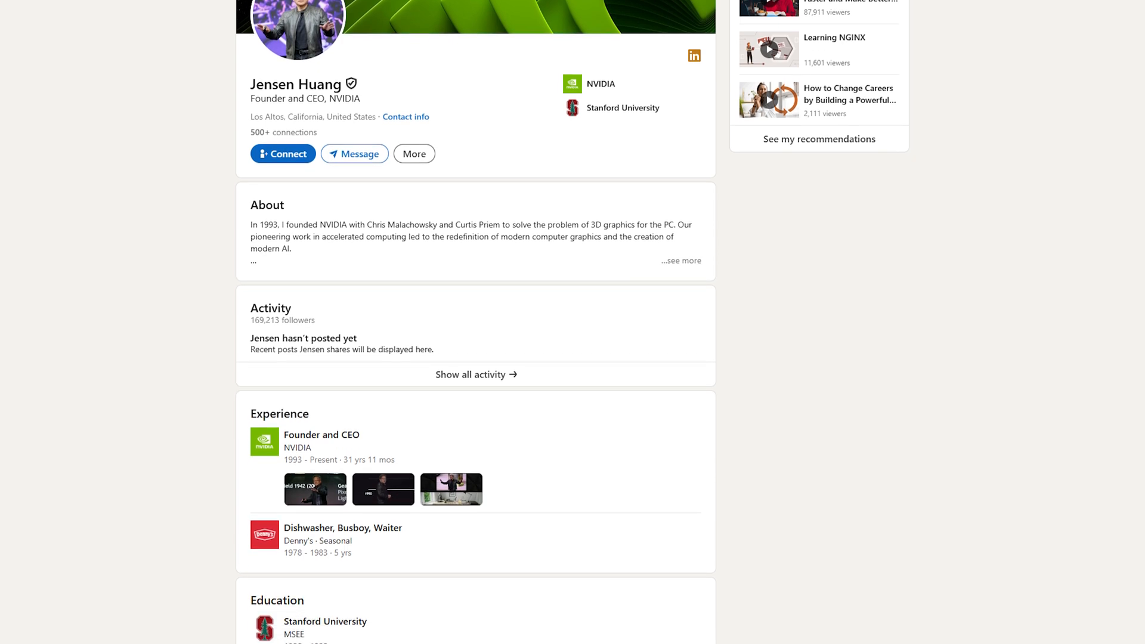
{"action": "scroll", "scroll_direction": "down", "scroll_amount": 3}
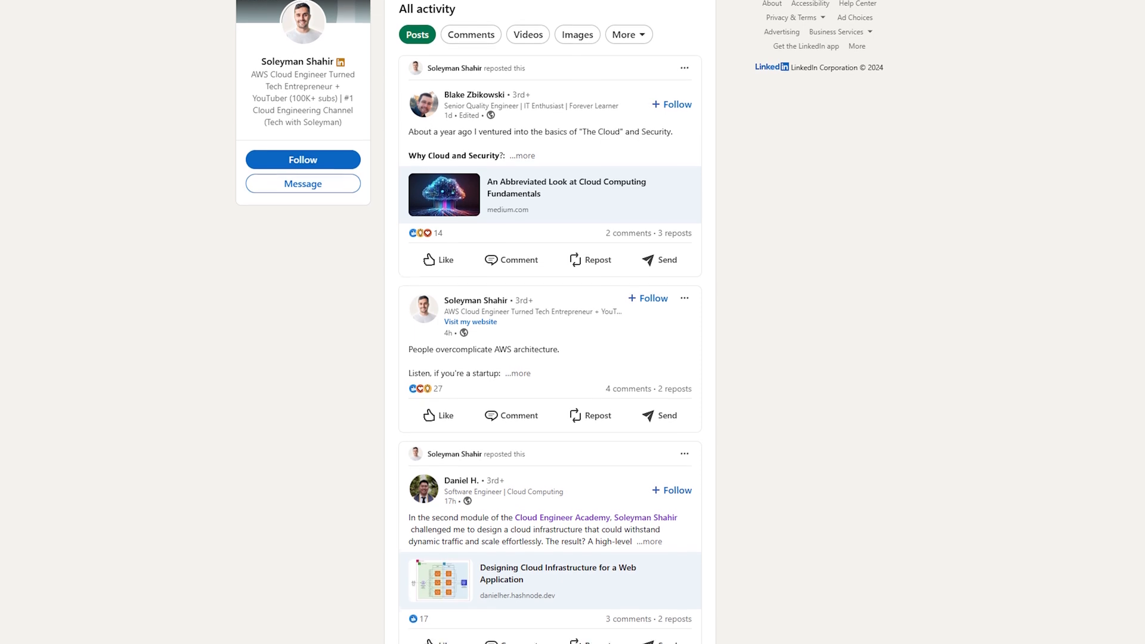
{"action": "scroll", "scroll_direction": "down", "scroll_amount": 3}
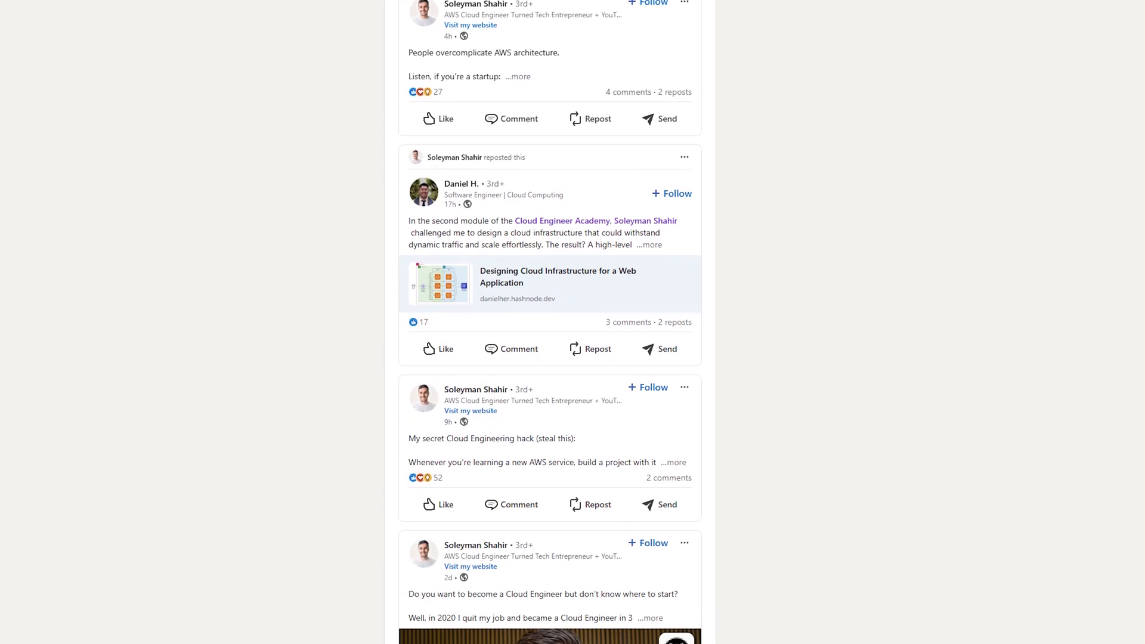
{"action": "scroll", "scroll_direction": "down", "scroll_amount": 3}
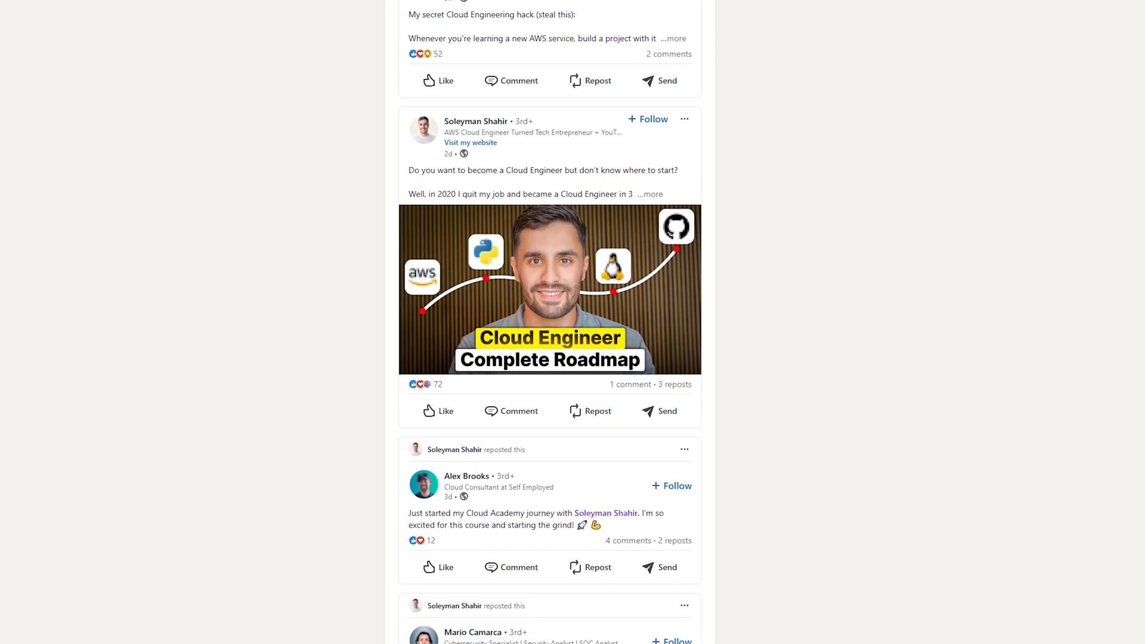
{"action": "scroll", "scroll_direction": "down", "scroll_amount": 3}
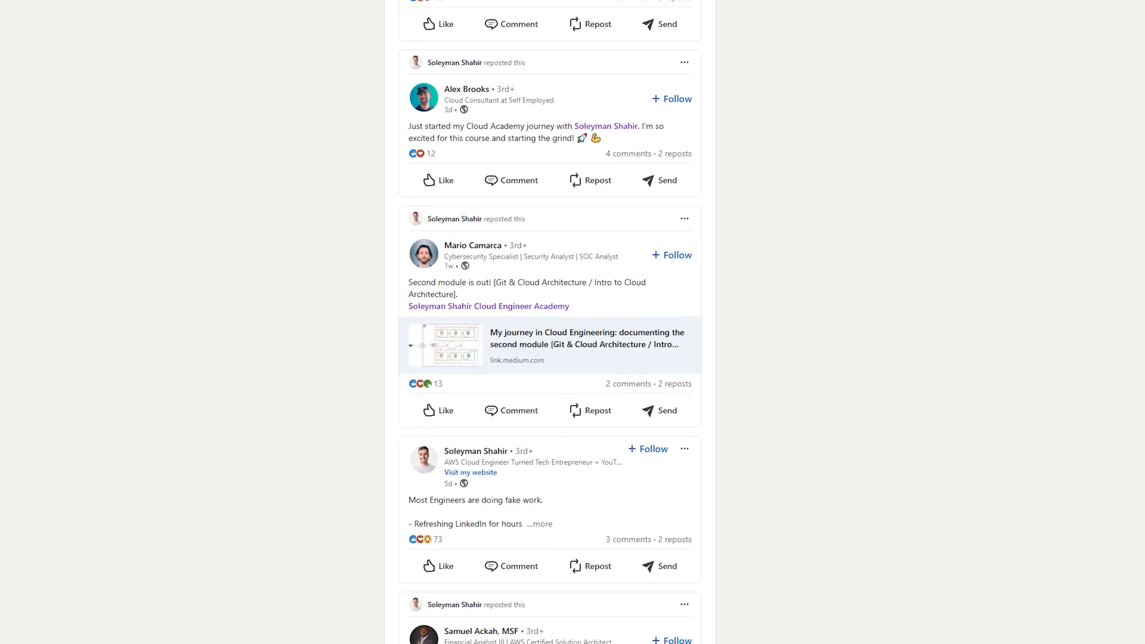
{"action": "scroll", "scroll_direction": "down", "scroll_amount": 3}
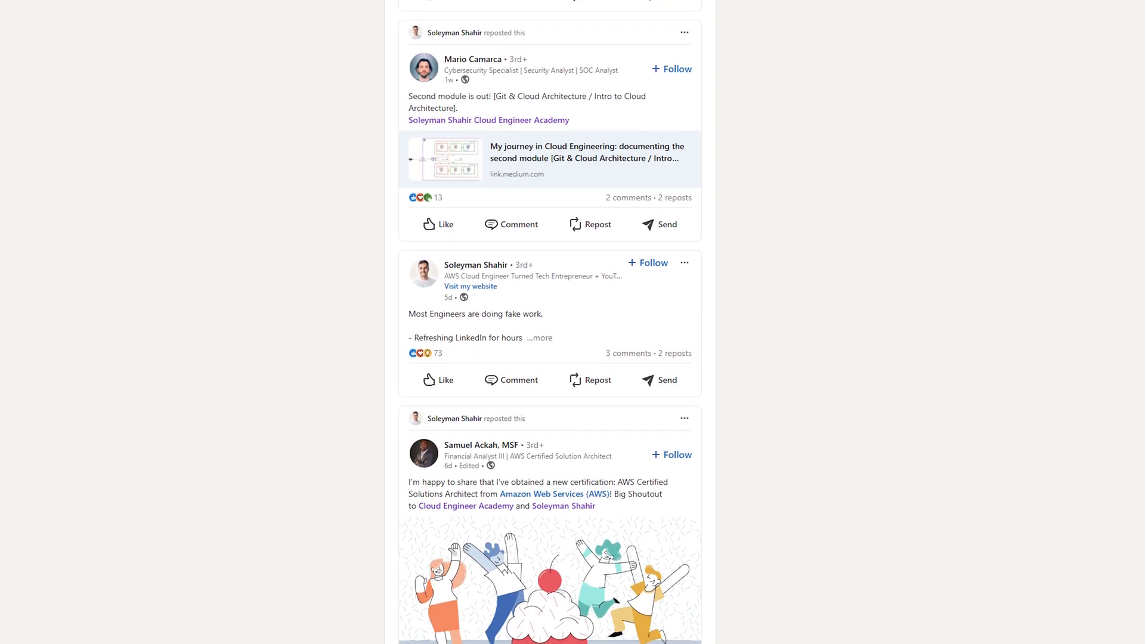